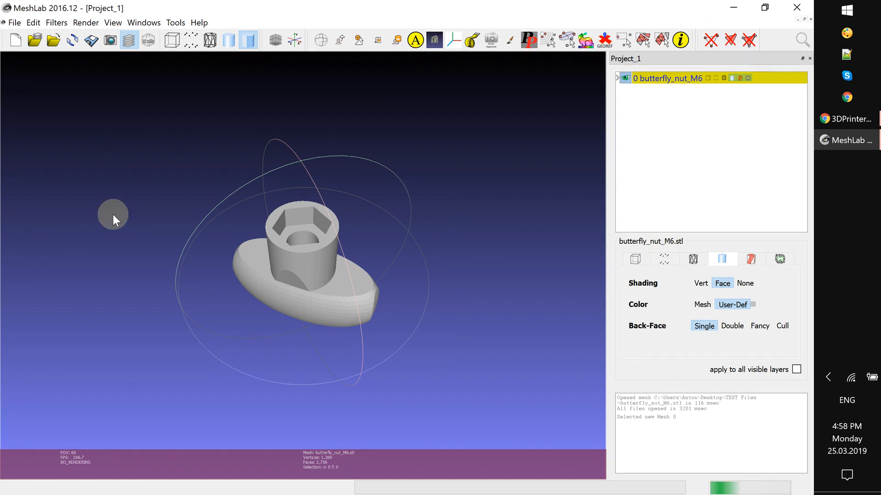
mouse_move(96, 213)
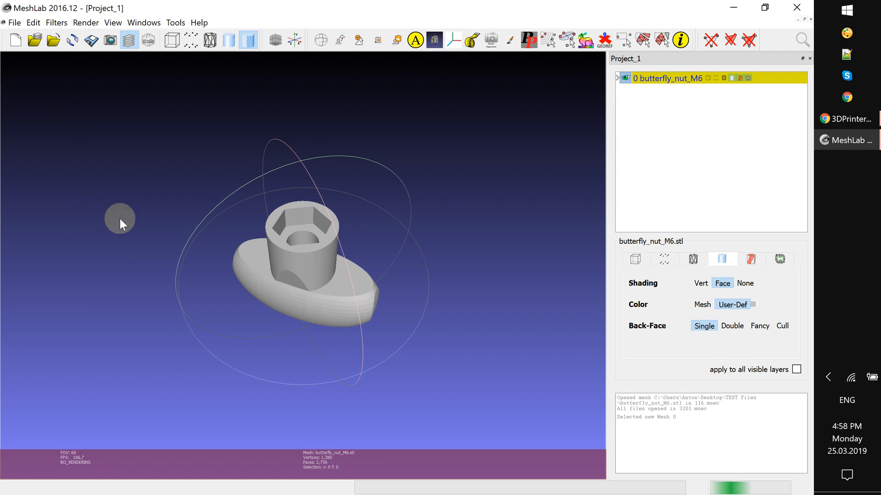
mouse_move(133, 180)
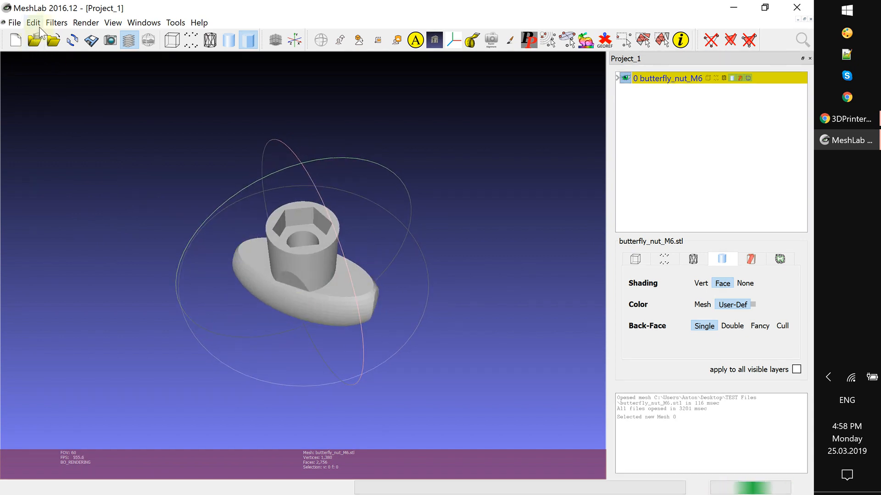
Send butterfly_nut_M6 from MeshLab to 3DPrinterOS via Edit > 3DPrinterOS Print as a single file
left_click(33, 23)
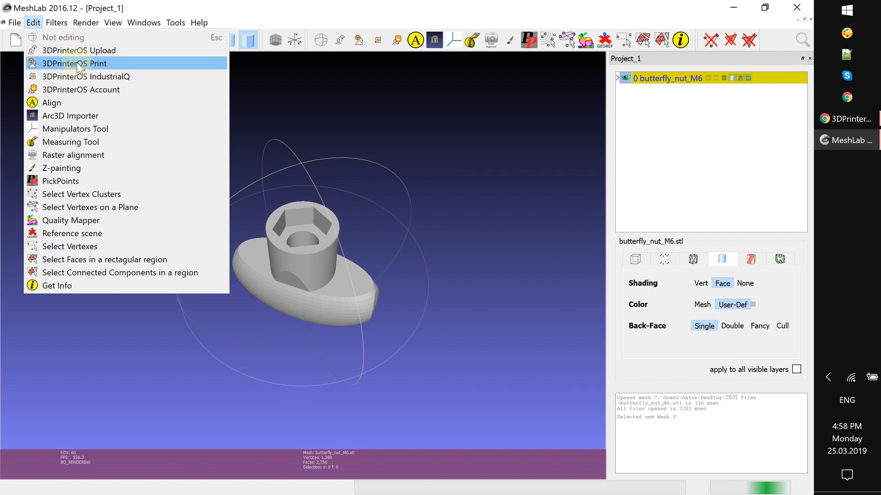
left_click(80, 50)
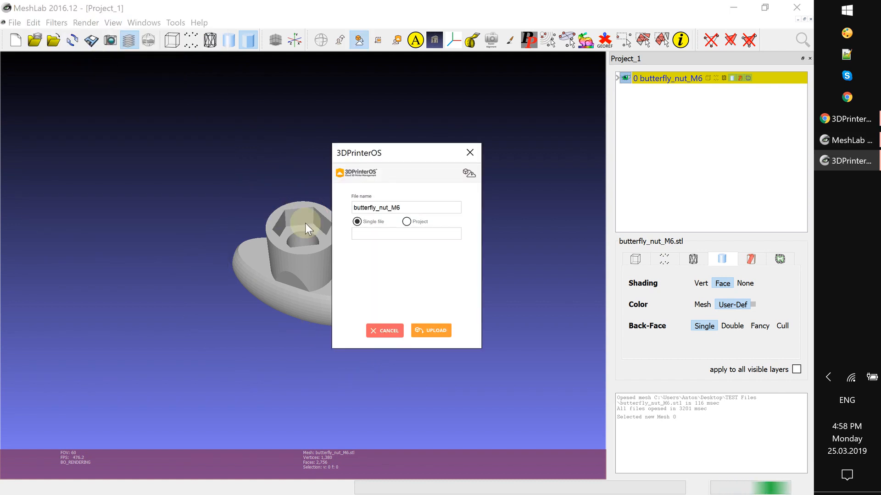
left_click(431, 330)
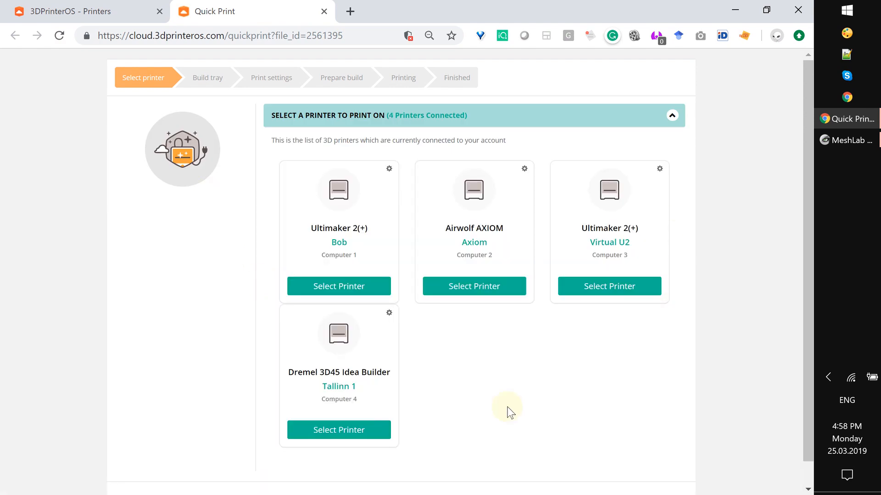
mouse_move(305, 376)
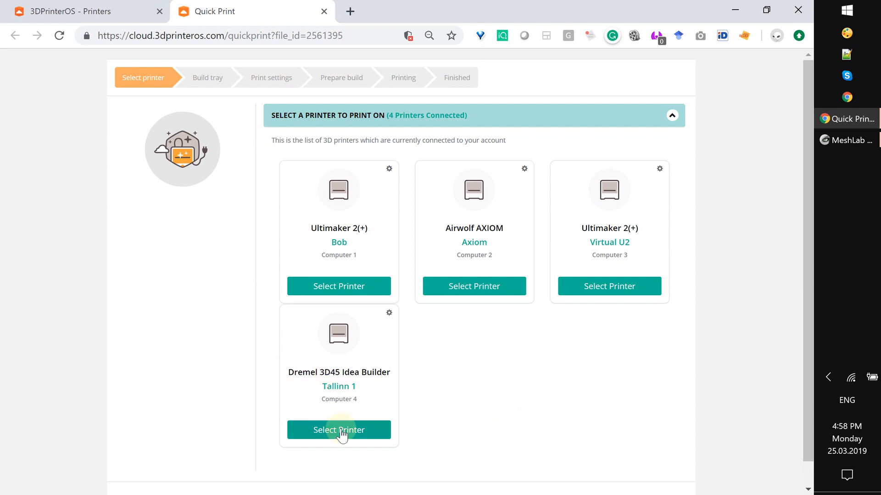
Choose the Dremel 3D45 Idea Builder (Tallinn 1) on the Quick Print page
left_click(339, 430)
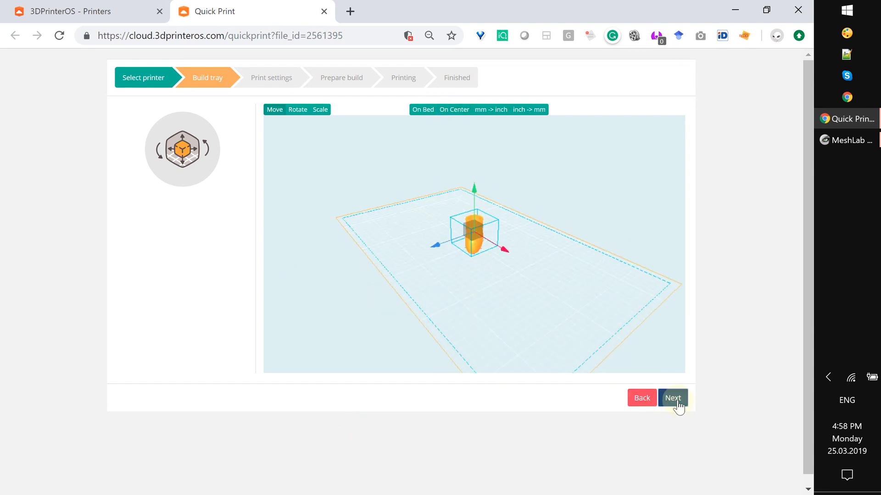
Accept the build tray and pick the PLA BEST v2 (Cloud Slicer) slicing profile
left_click(672, 398)
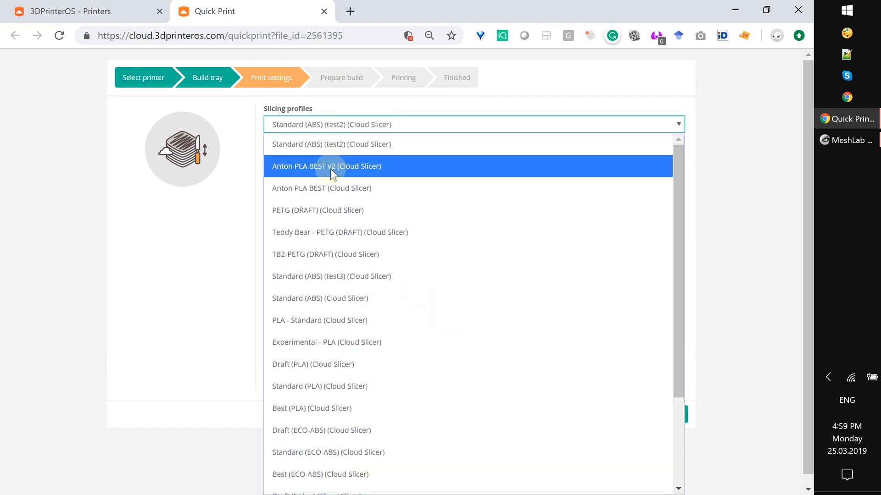
mouse_move(310, 176)
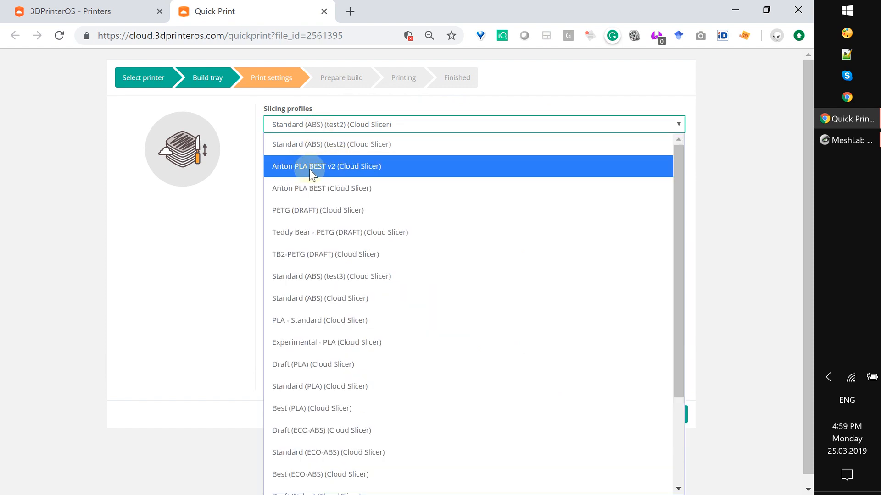
left_click(326, 166)
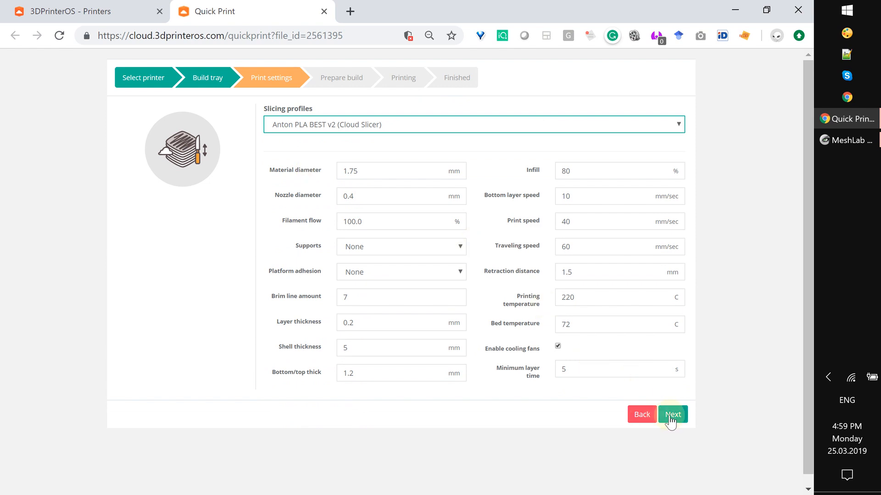
Accept the print settings and start printing the butterfly nut (37-minute estimate)
left_click(673, 415)
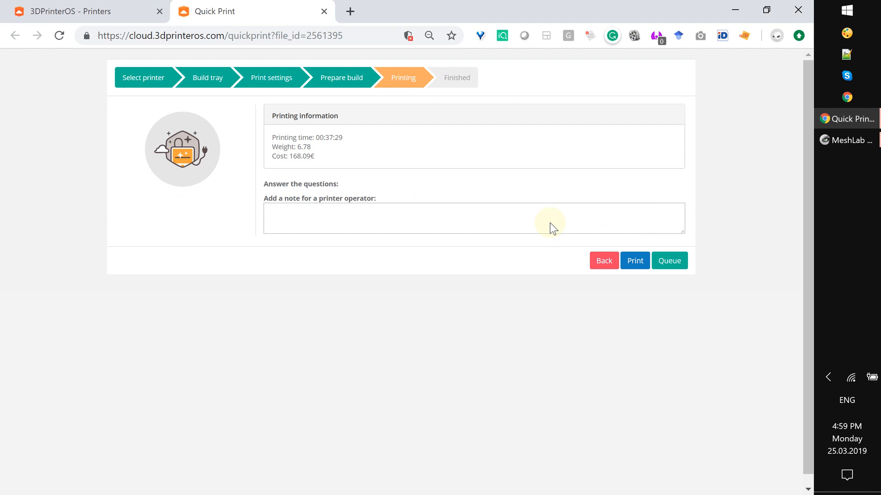
mouse_move(634, 260)
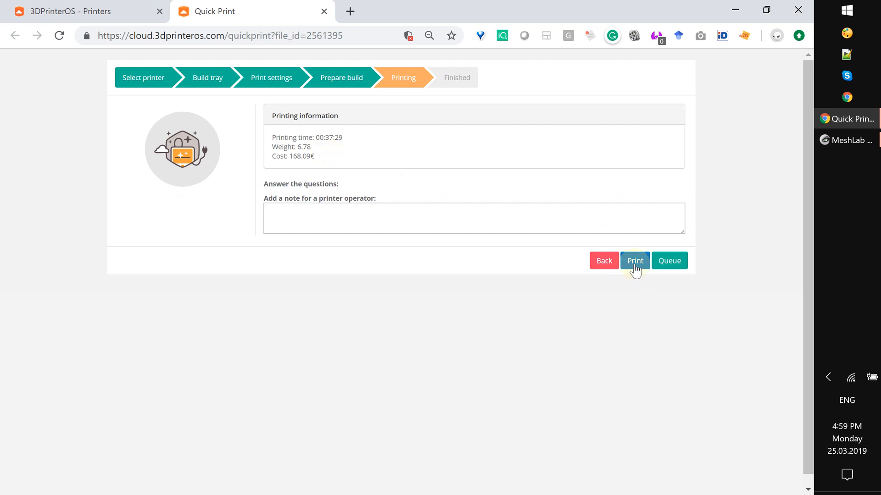
left_click(635, 260)
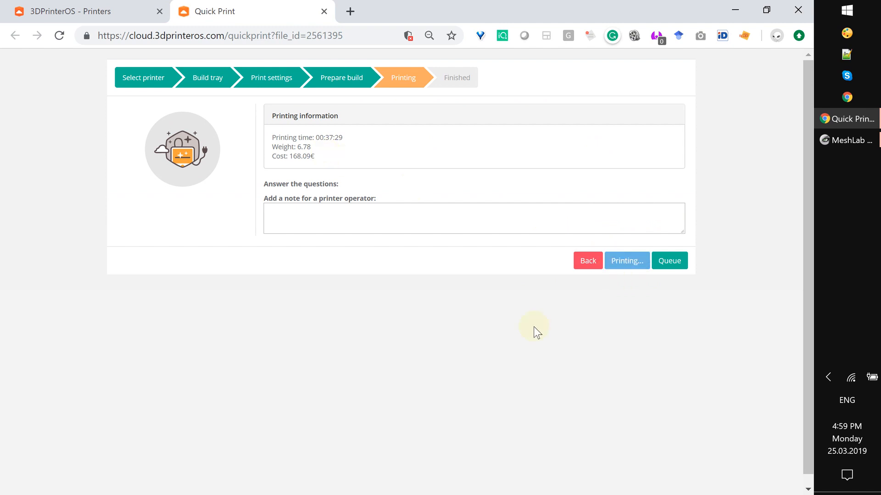
Watch the Finished page as Tallinn 1 downloads the job, heats and shows live camera view
left_click(625, 261)
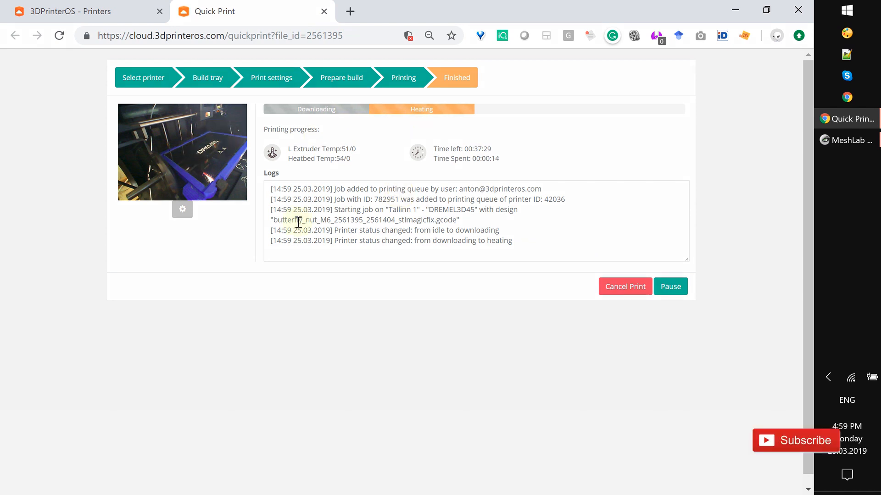
mouse_move(385, 296)
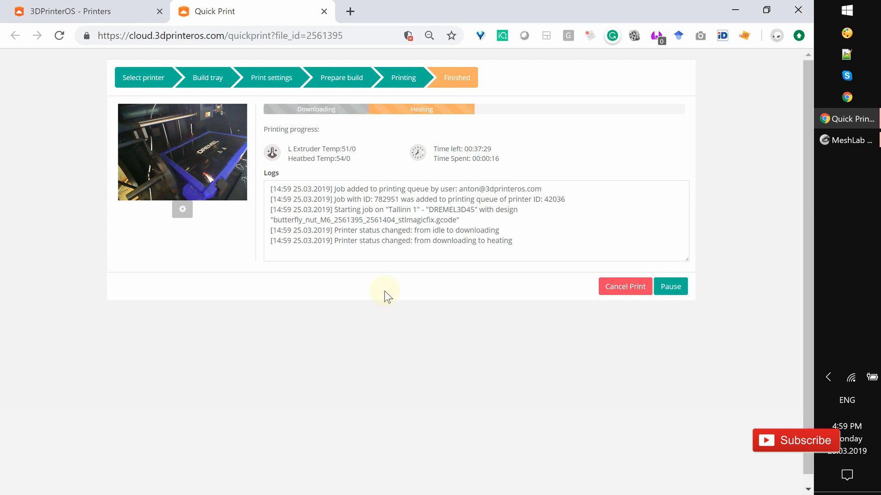